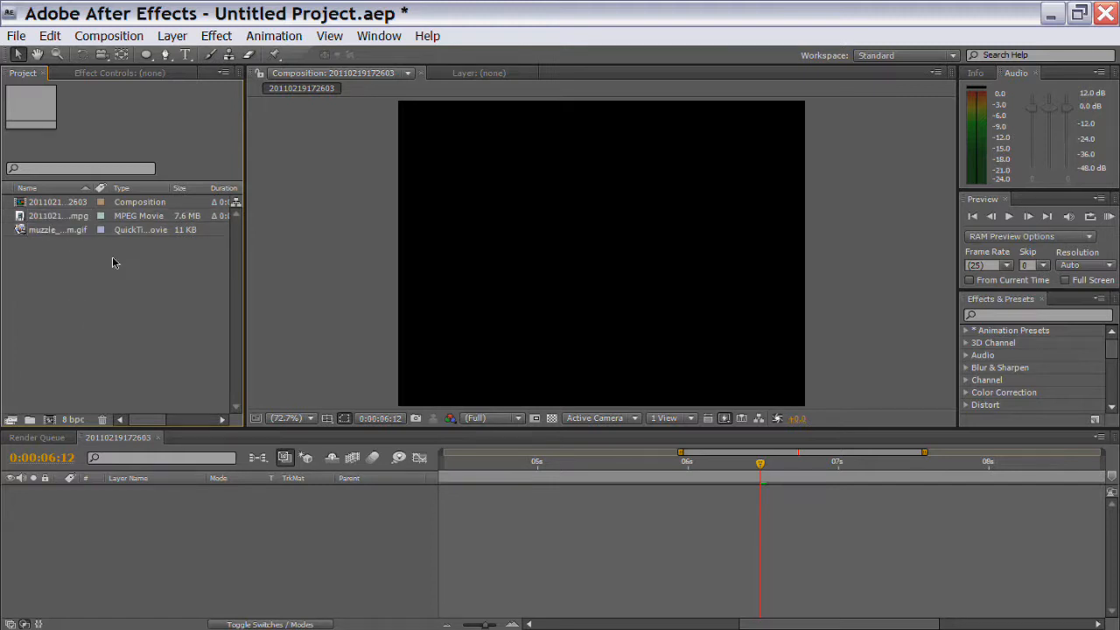
Create a new composition from the gun footage and park the playhead where the pistol is raised.
click(57, 215)
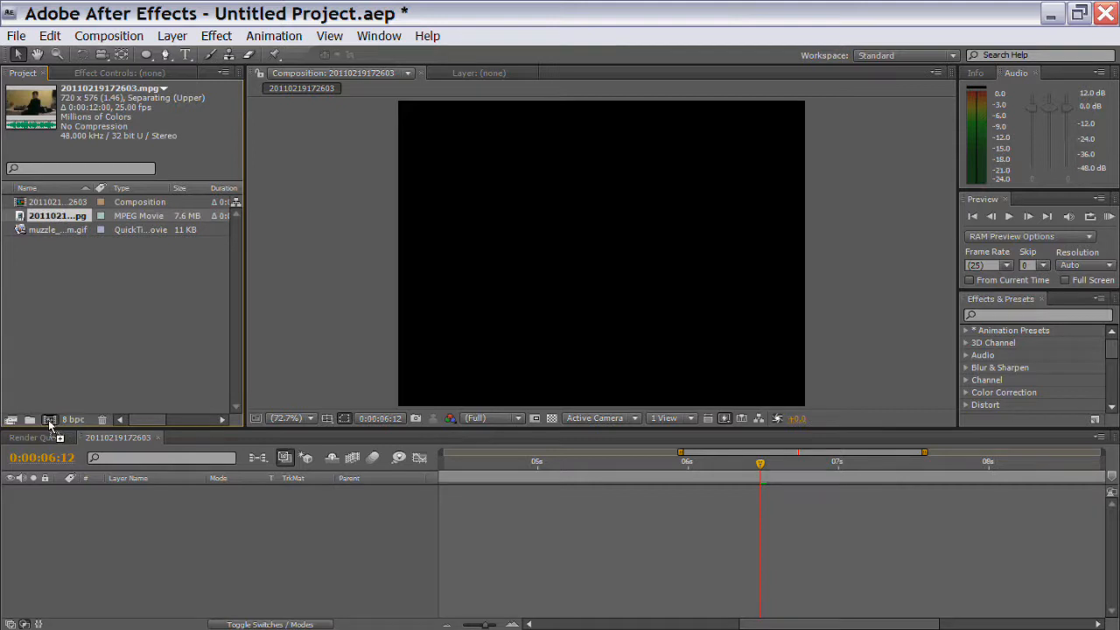
click(49, 420)
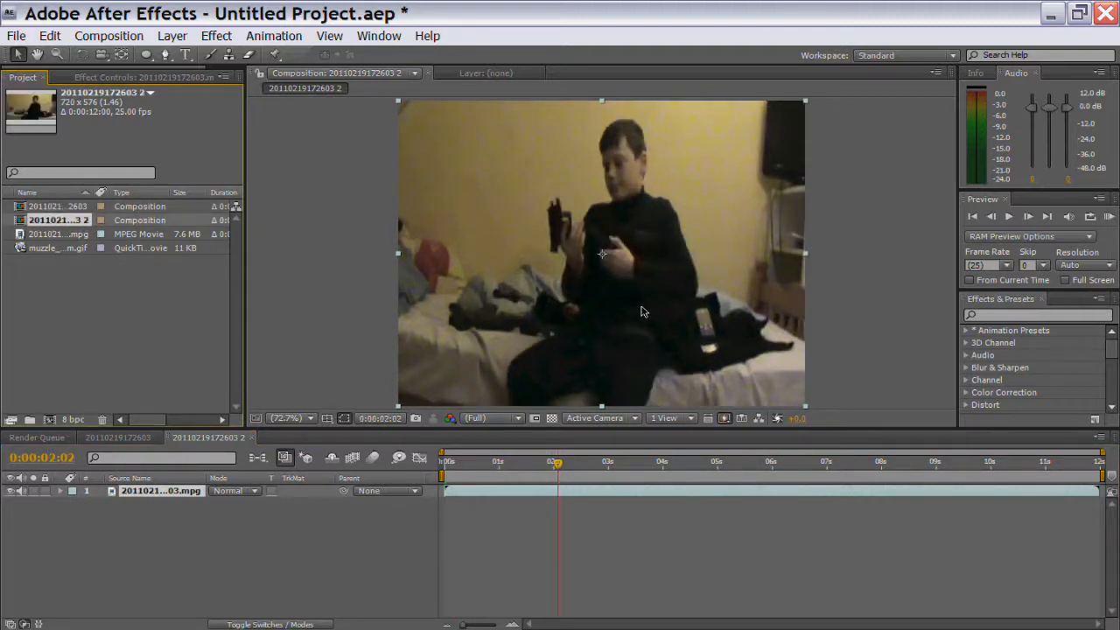
click(724, 462)
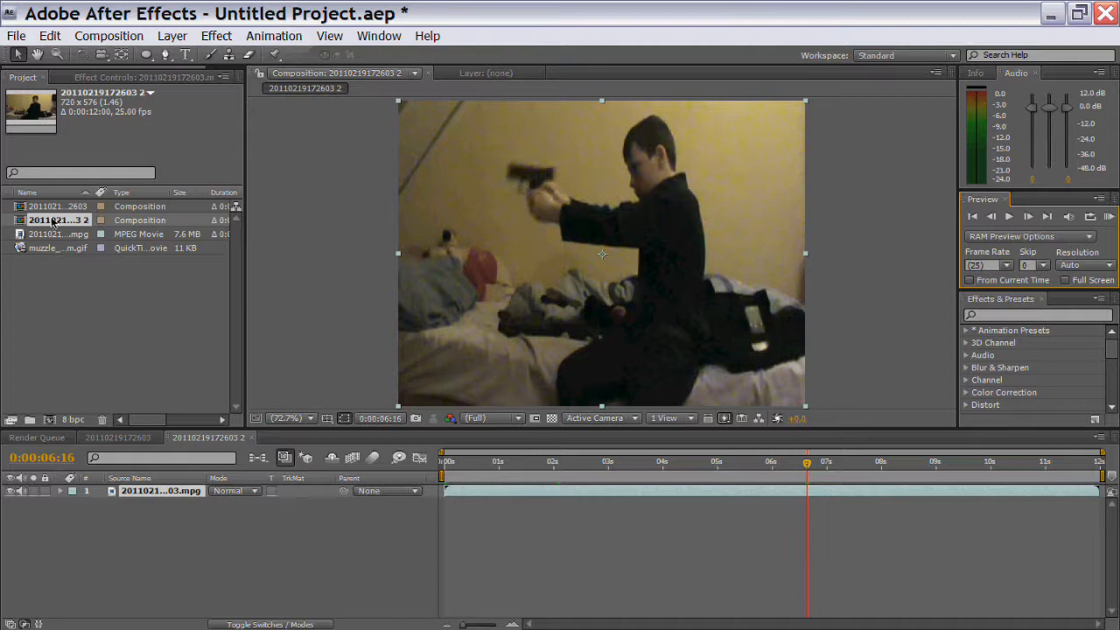
Place the muzzle flash clip over the barrel and blend it to Lighten/Screen so the black backing vanishes.
click(58, 249)
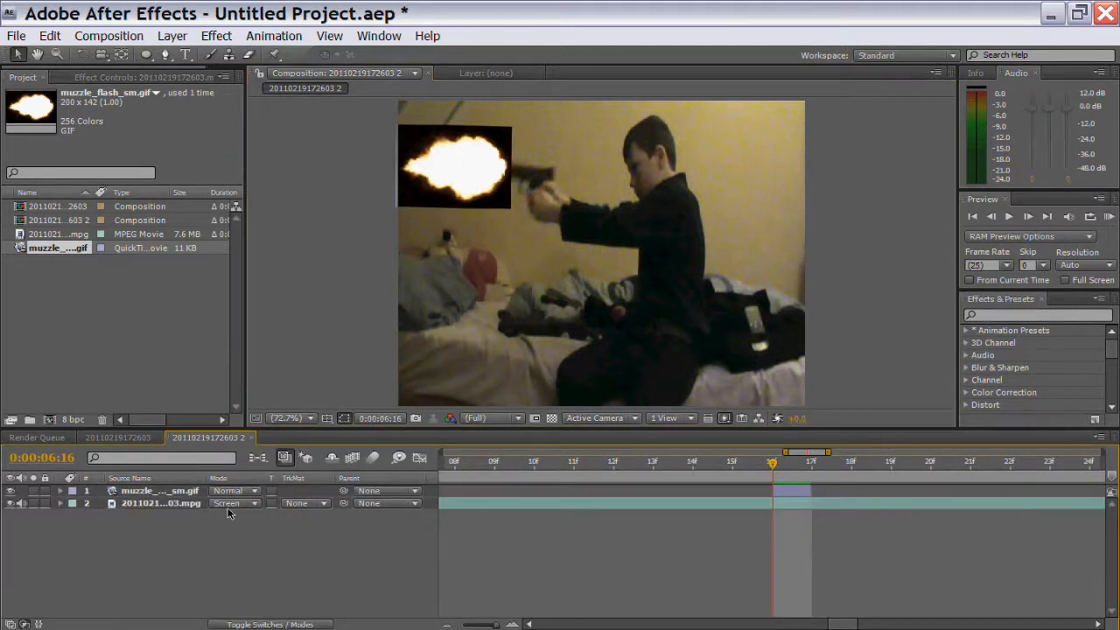
click(231, 504)
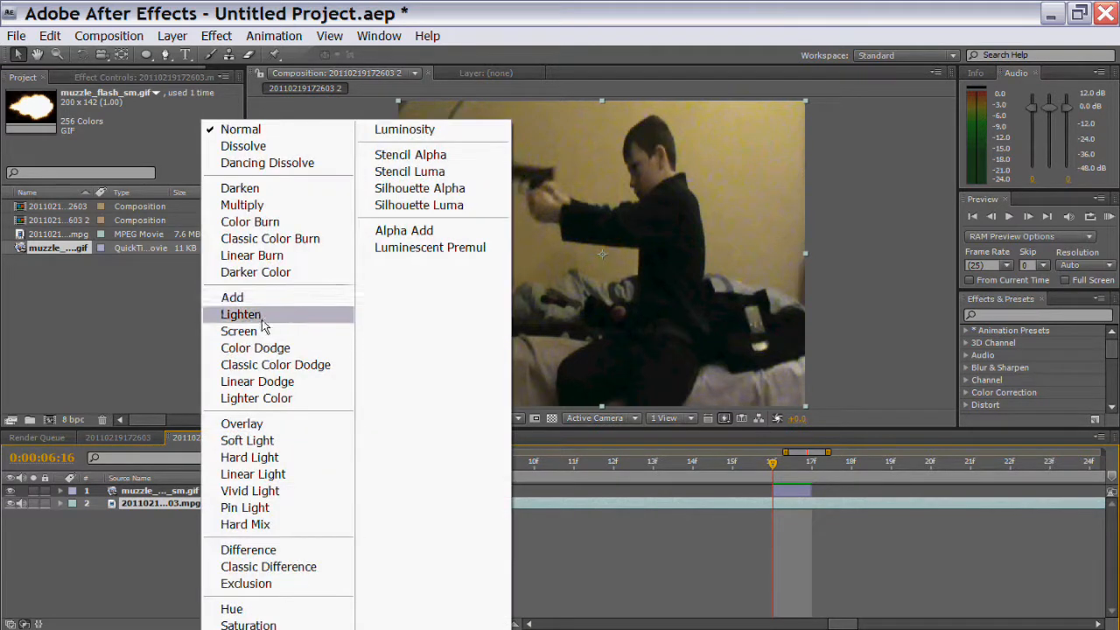
click(238, 330)
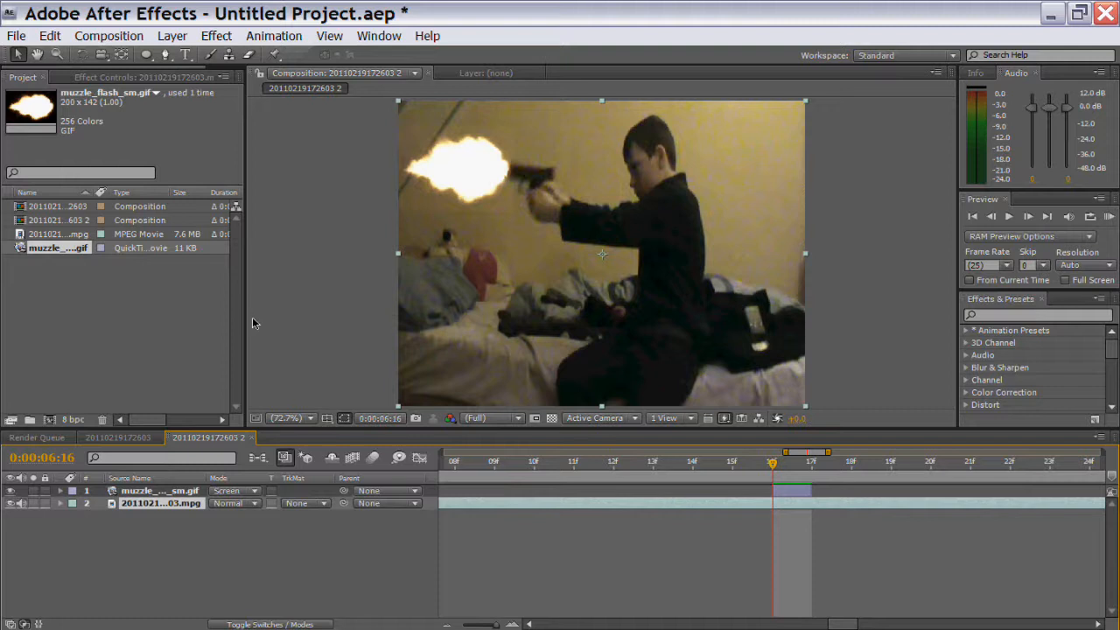
mouse_move(231, 374)
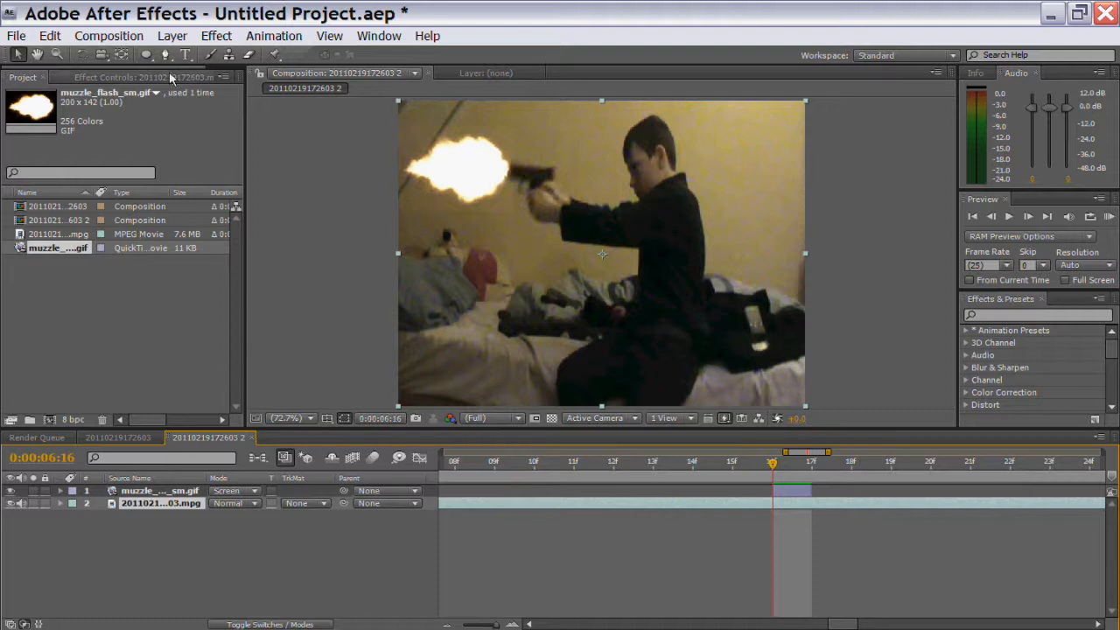
Duplicate the footage layer and set the copy to Vivid Light to brighten and warm the scene.
click(161, 504)
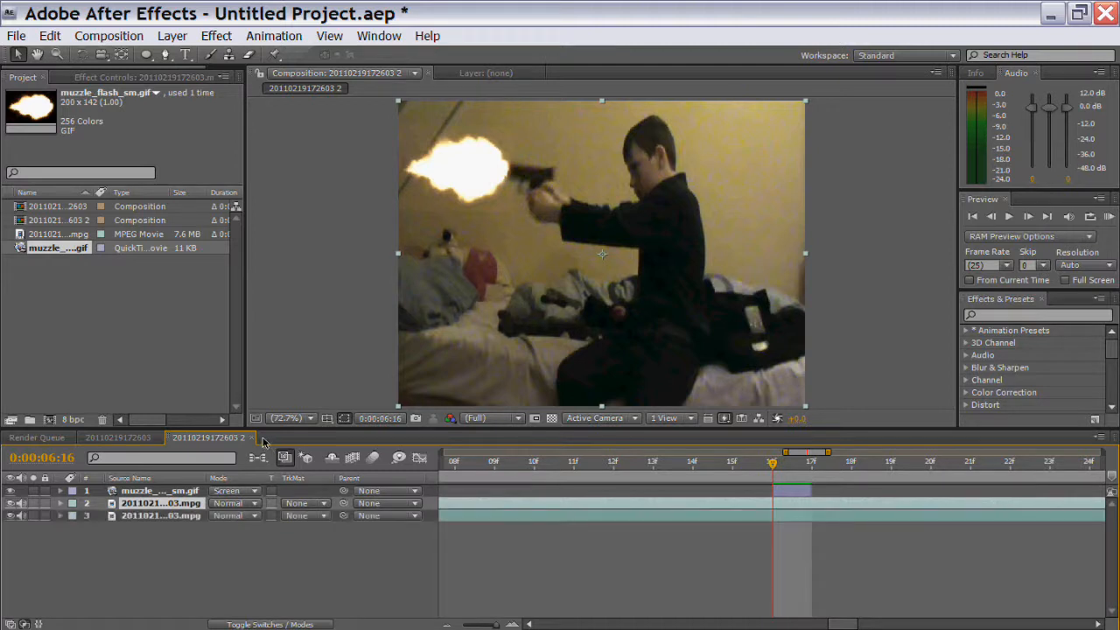
click(231, 490)
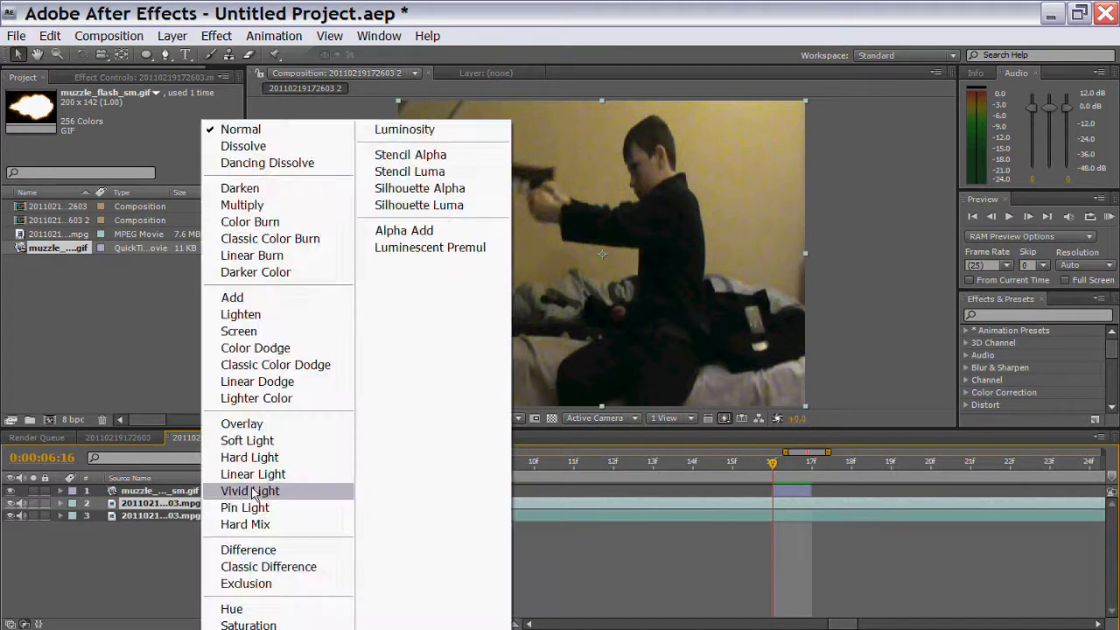
click(231, 297)
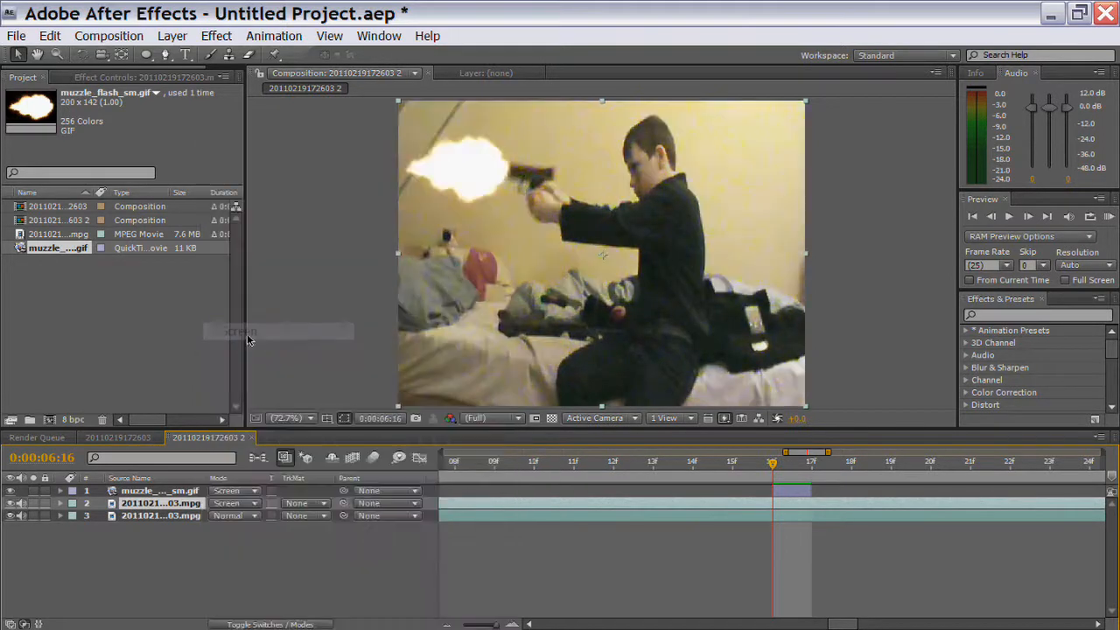
click(235, 490)
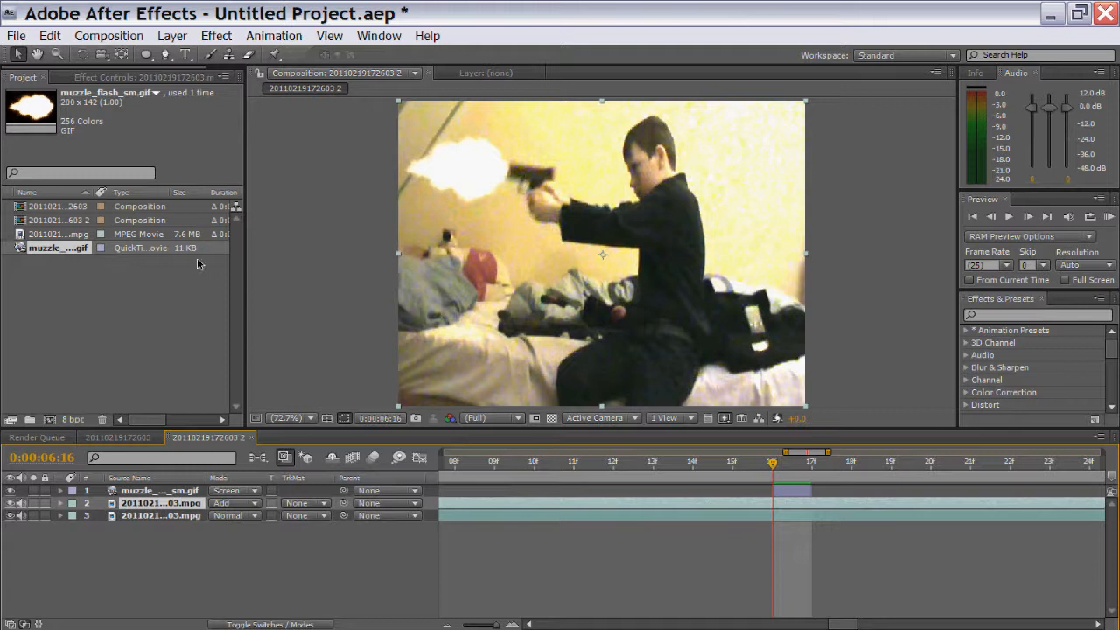
mouse_move(446, 187)
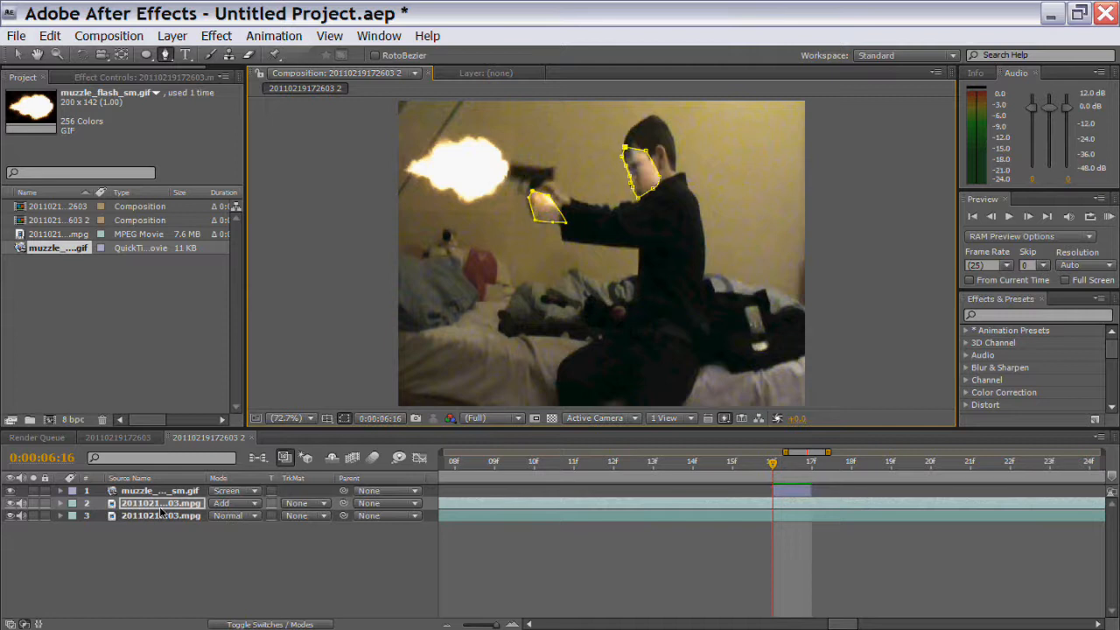
Mask the tint layer around the flash, the boy's face, gun arm, torso and legs.
click(60, 502)
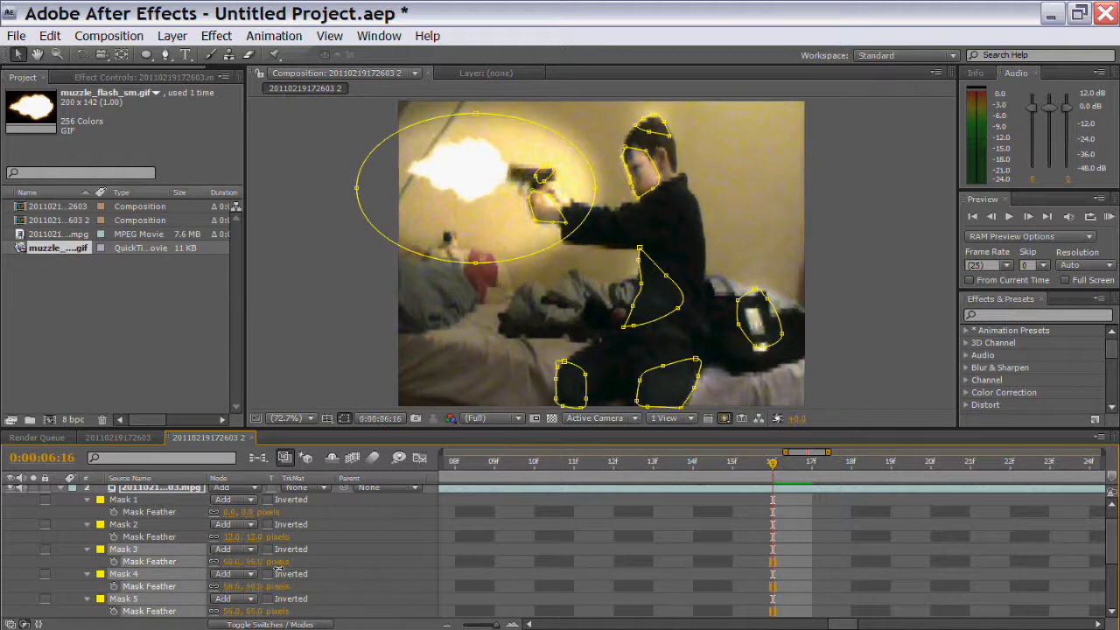
Raise the Mask Feather on each mask so the lit areas blend softly.
scroll(down, 3)
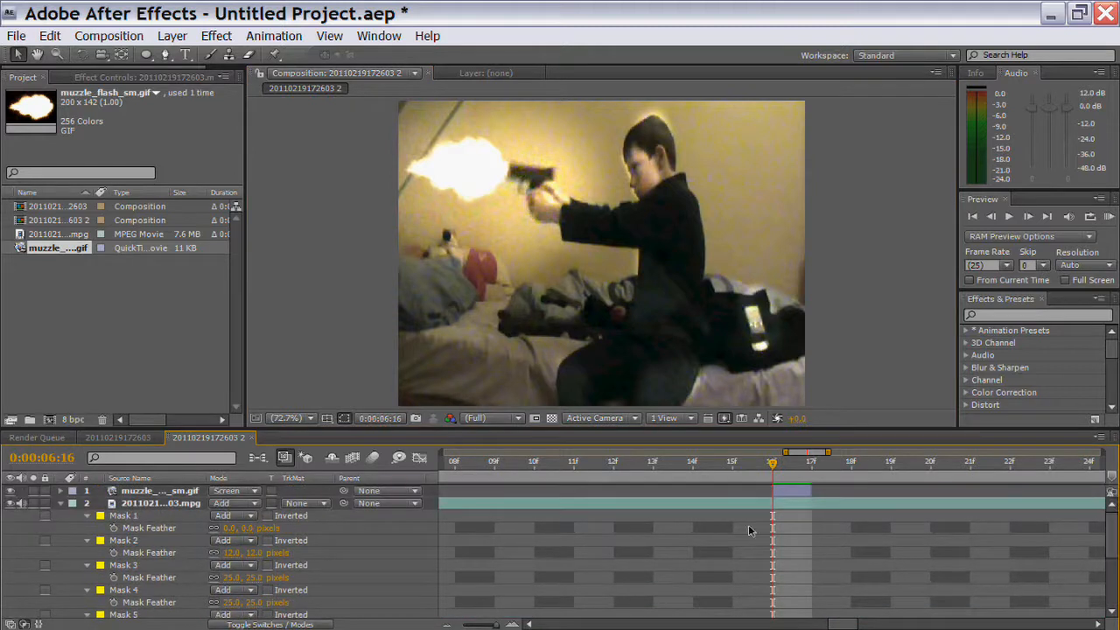
click(161, 504)
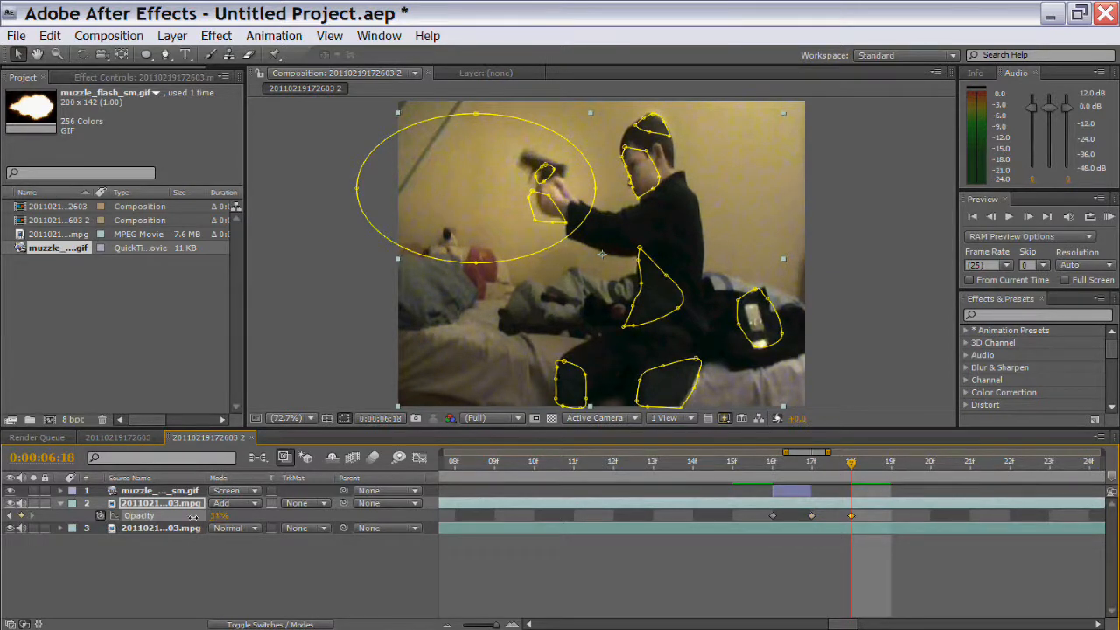
Keyframe the tint layer's opacity from 100 to 0 after the flash, then rewind to preview the fade.
click(691, 462)
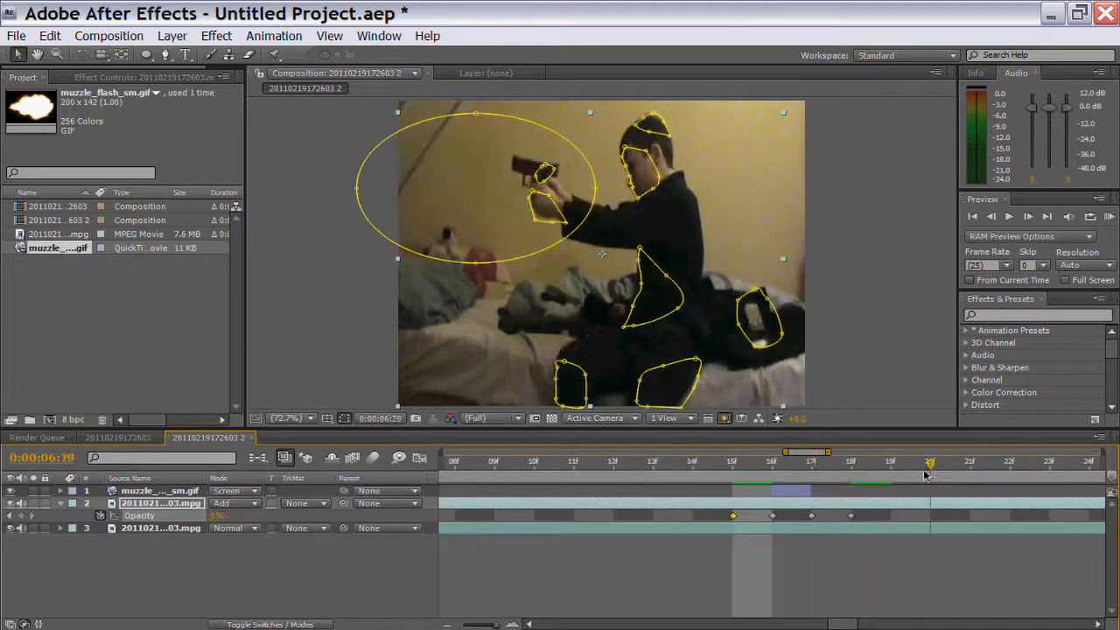
click(493, 462)
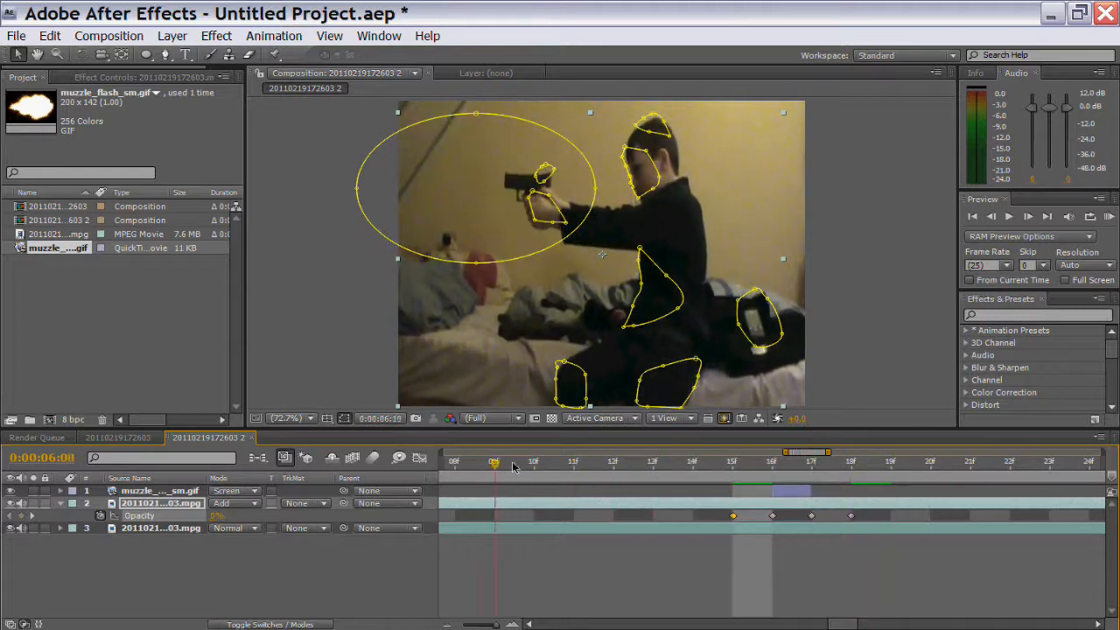